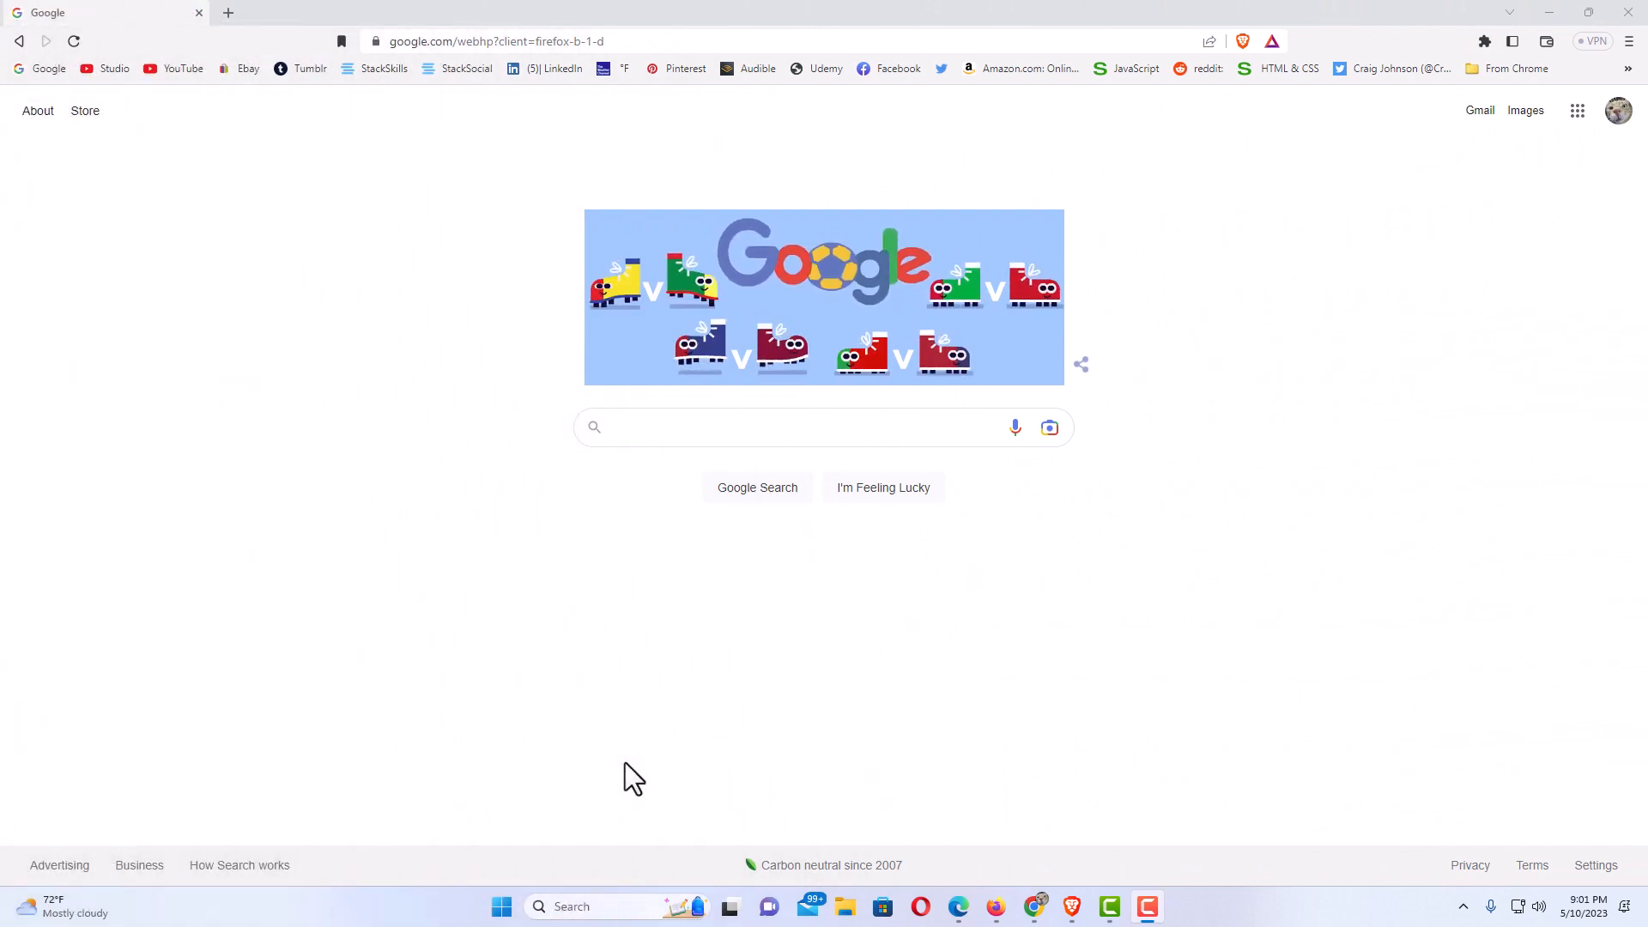
{"action": "mouse_move", "coordinate": [599, 636]}
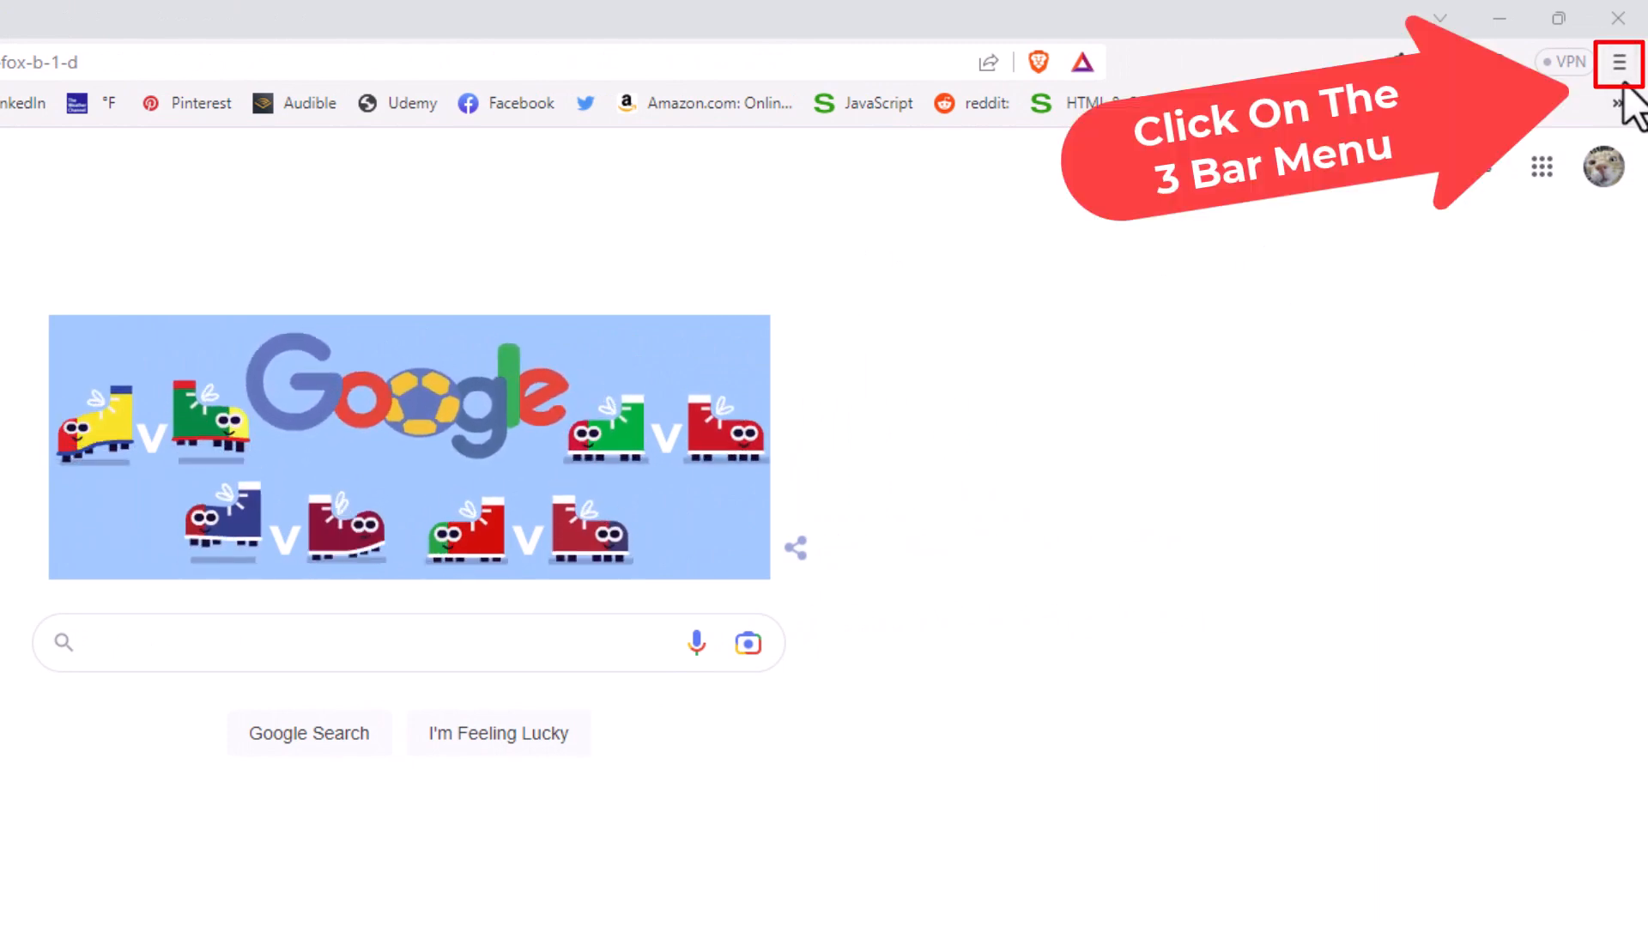
Step: Open Brave's Settings on the Appearance page
{"action": "left_click", "coordinate": [1619, 62]}
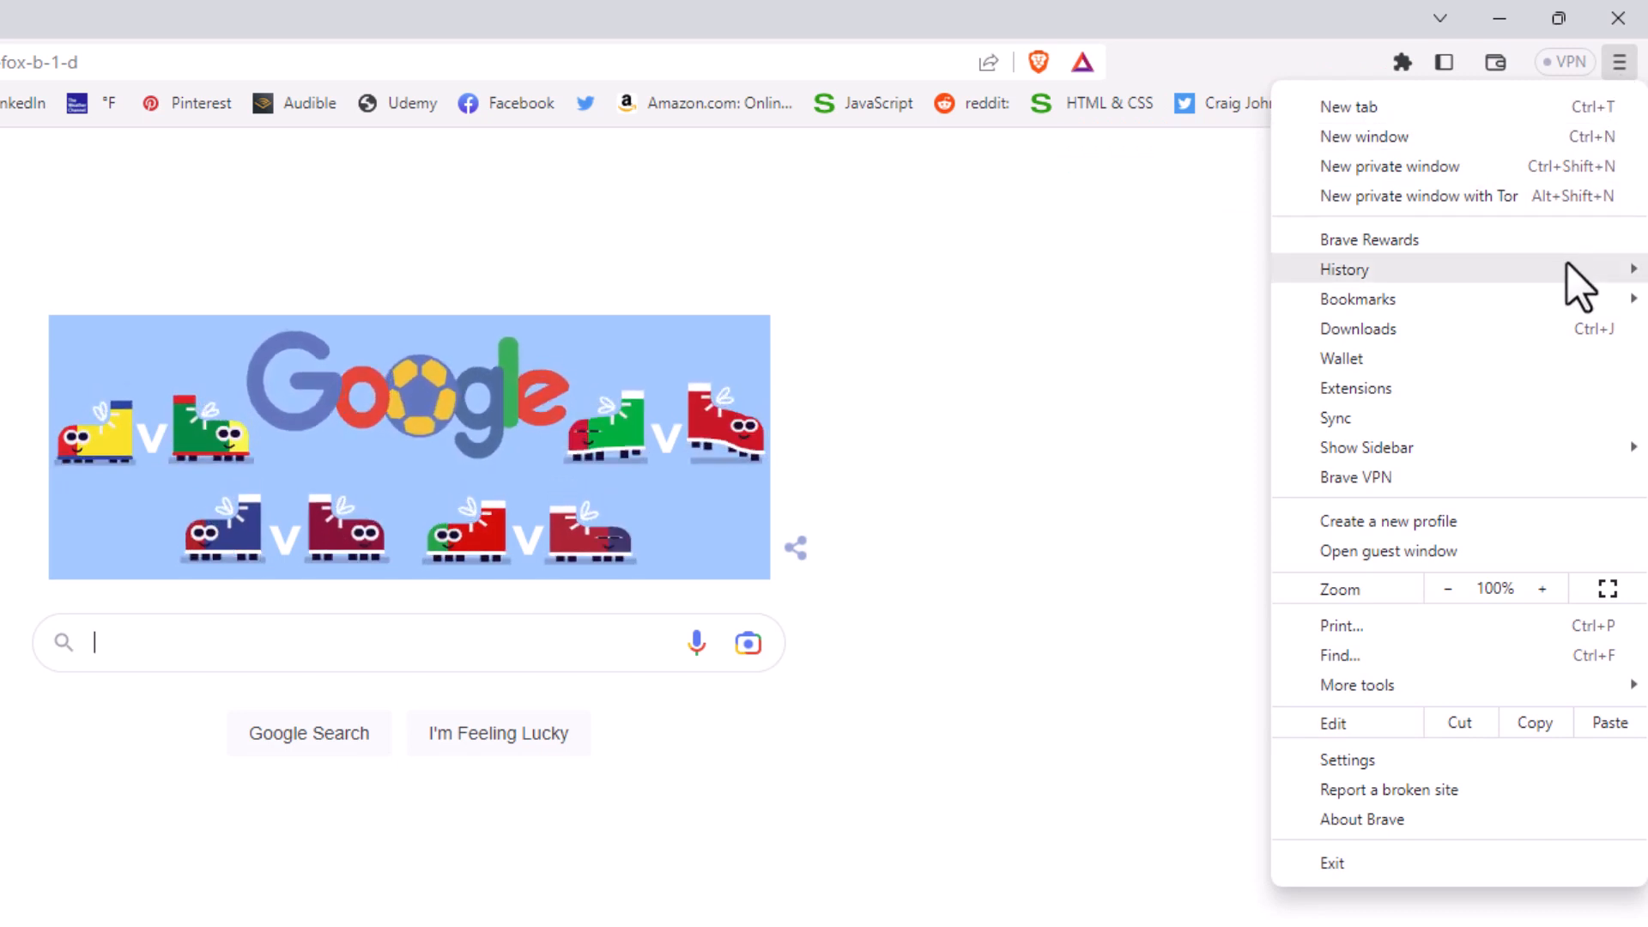
{"action": "mouse_move", "coordinate": [1348, 759]}
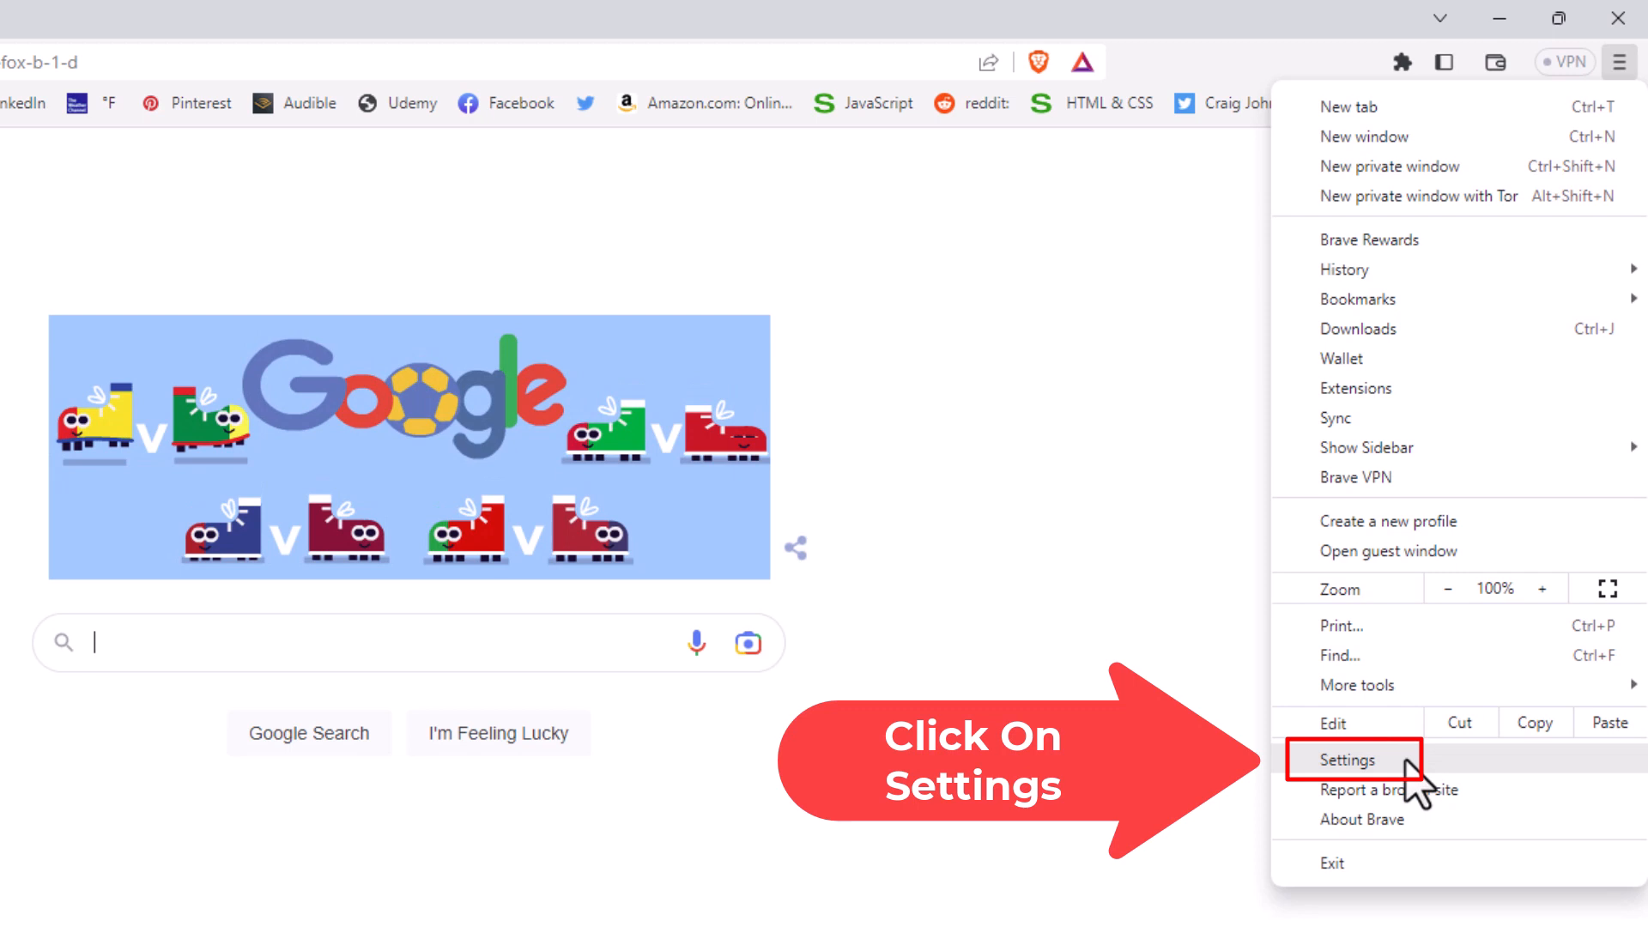
{"action": "left_click", "coordinate": [1353, 759]}
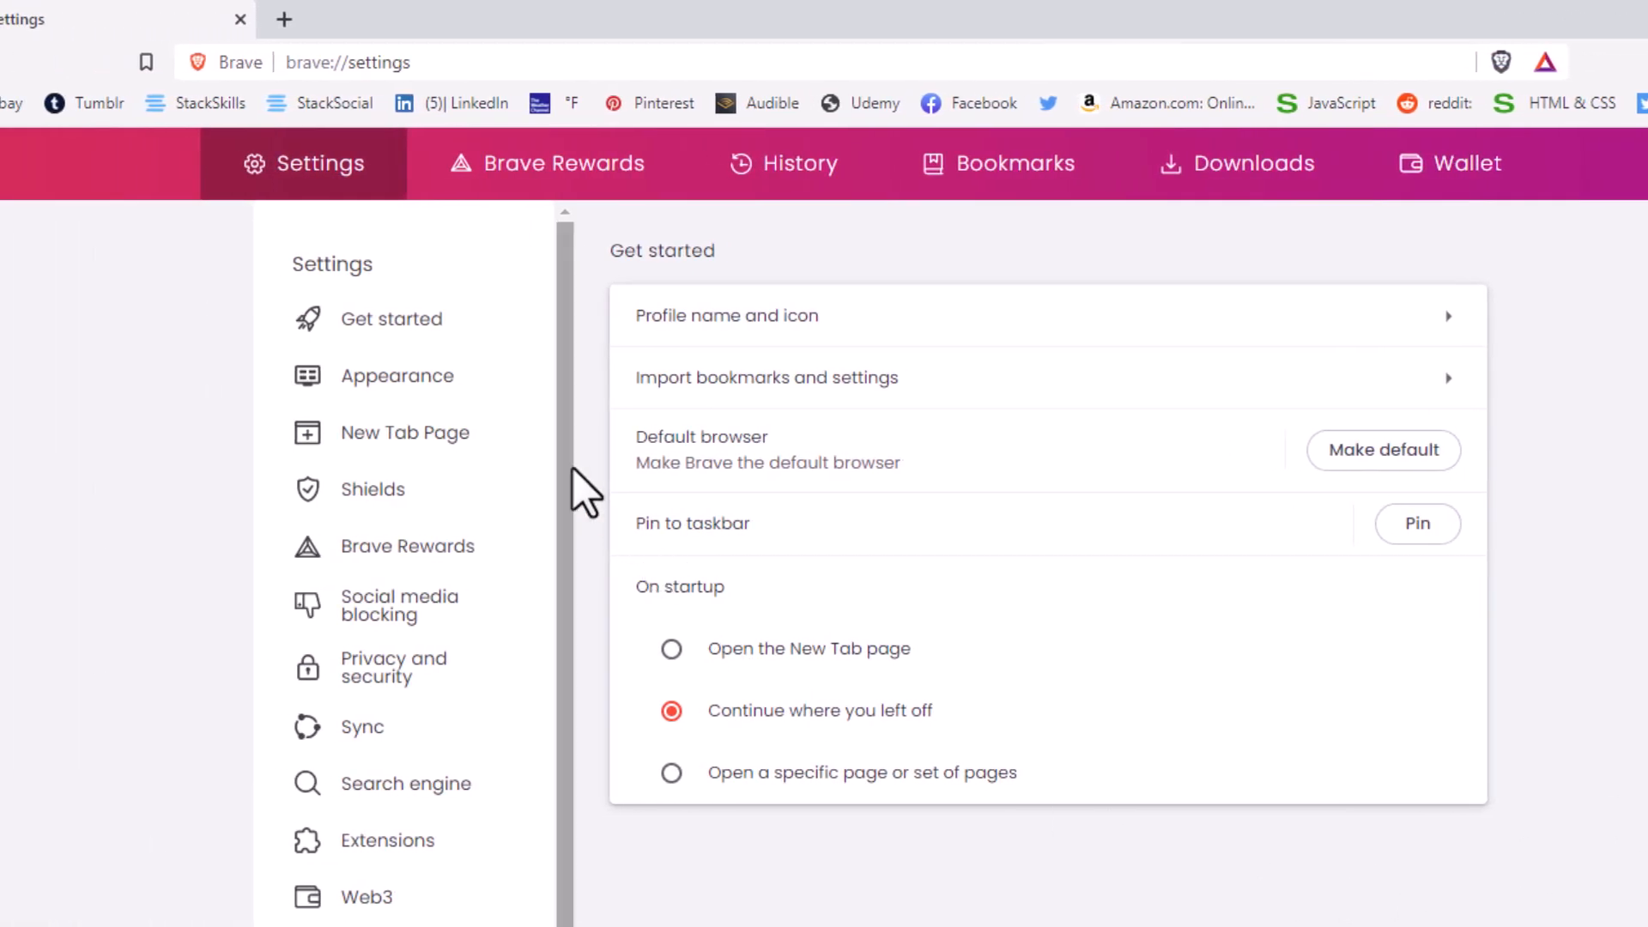
{"action": "mouse_move", "coordinate": [531, 373]}
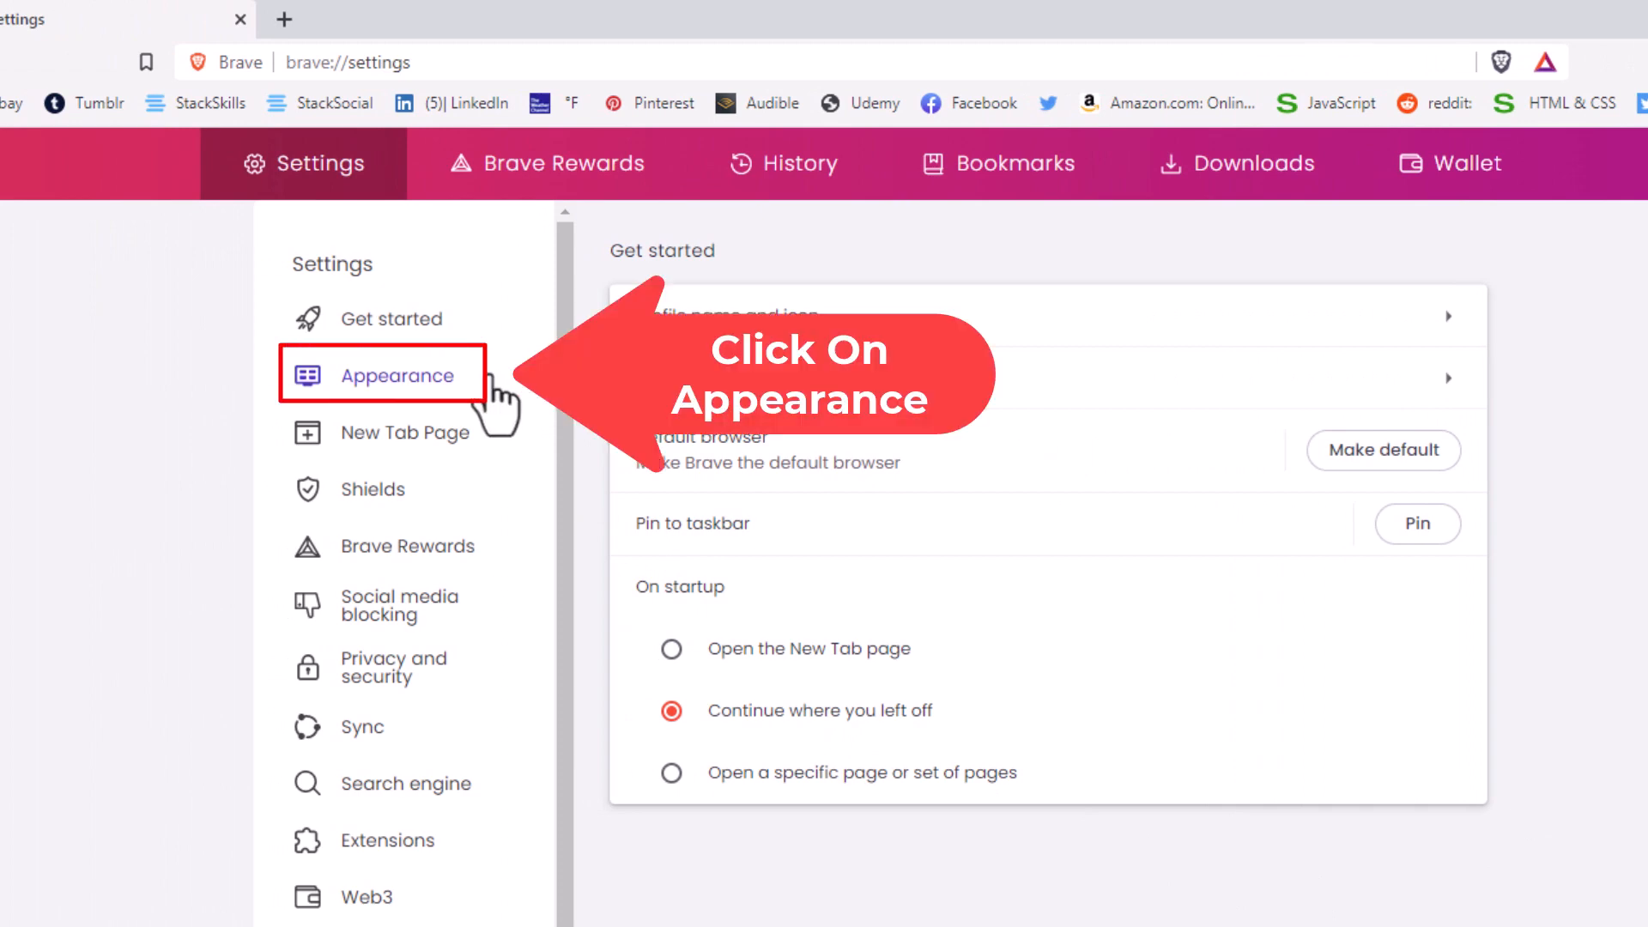
{"action": "left_click", "coordinate": [398, 375]}
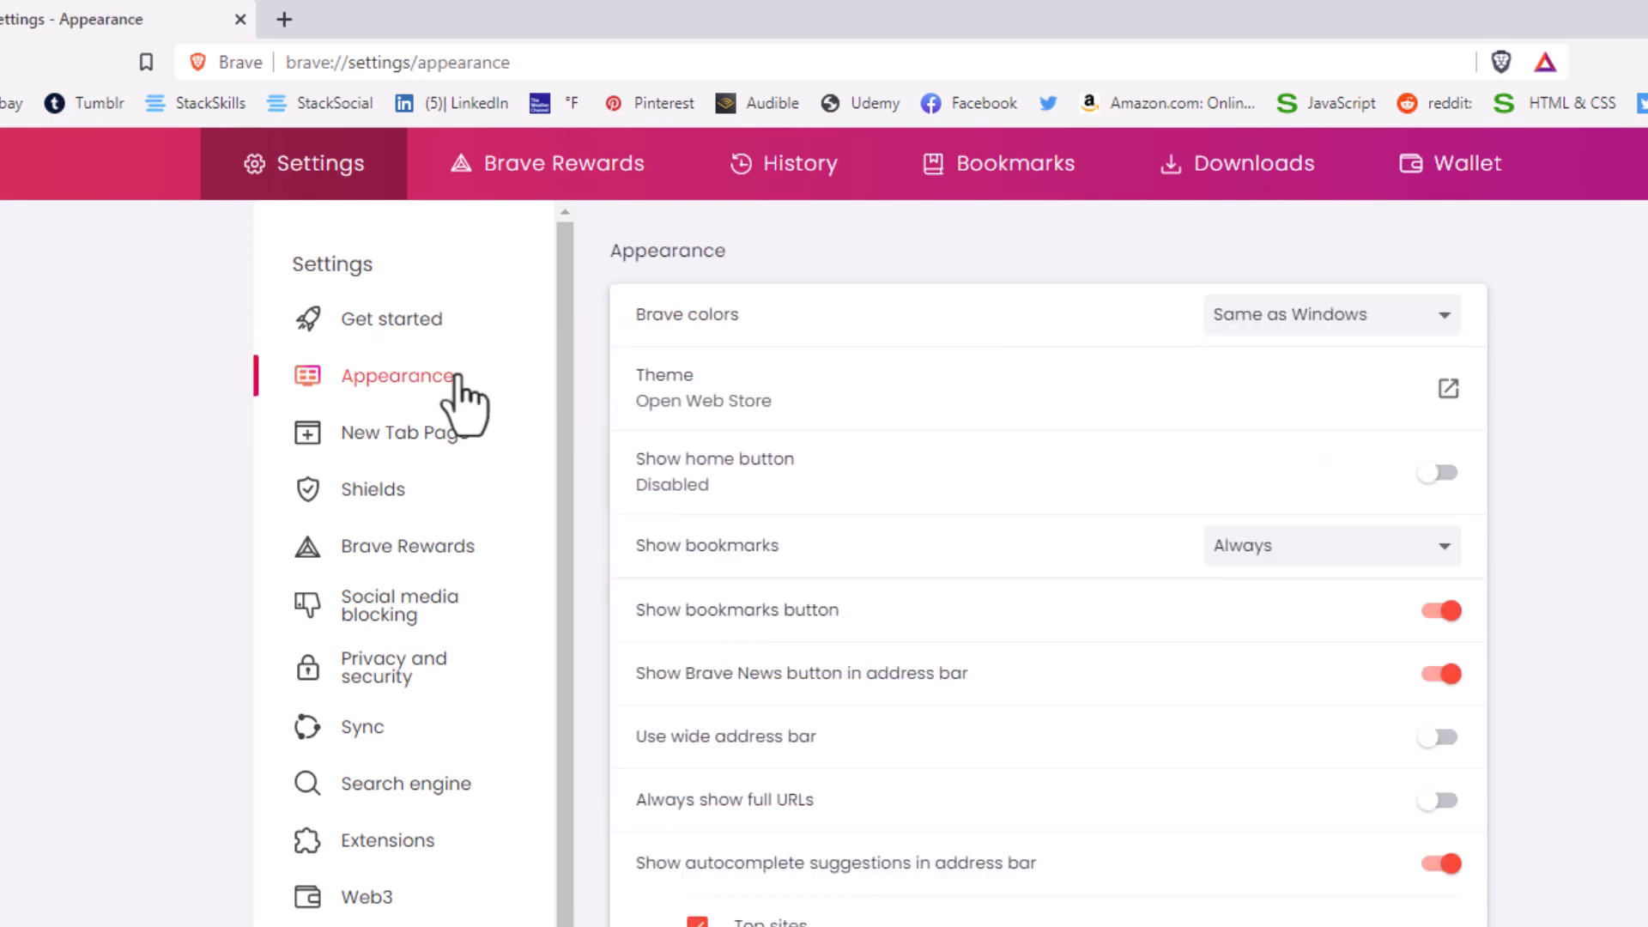
{"action": "mouse_move", "coordinate": [736, 494]}
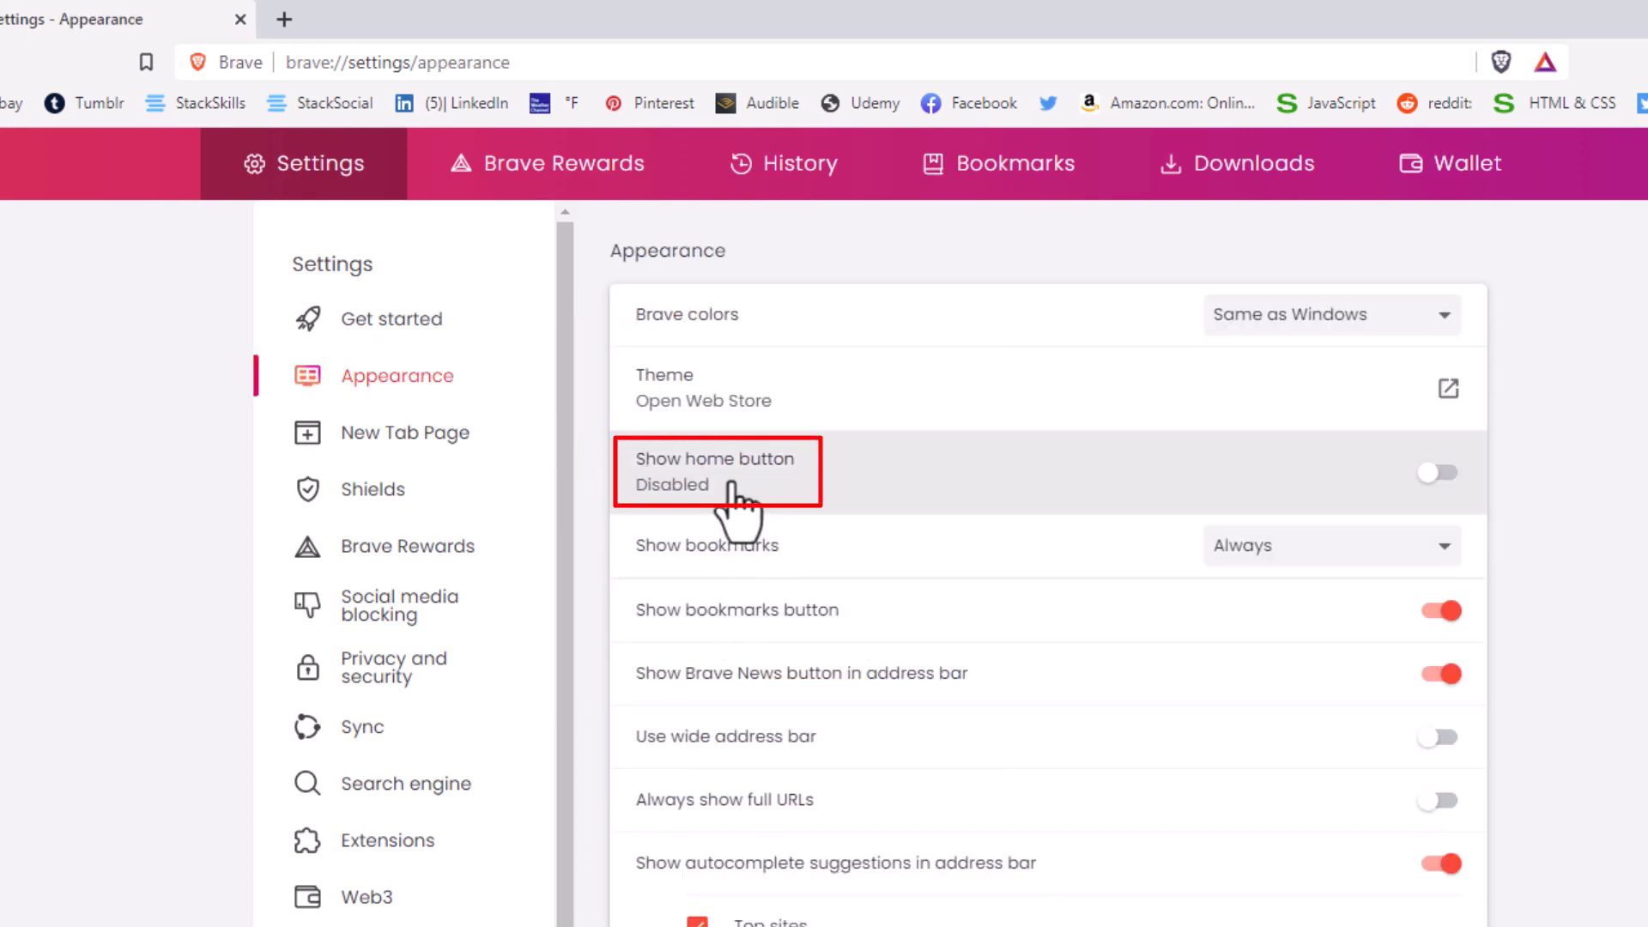
{"action": "mouse_move", "coordinate": [826, 525]}
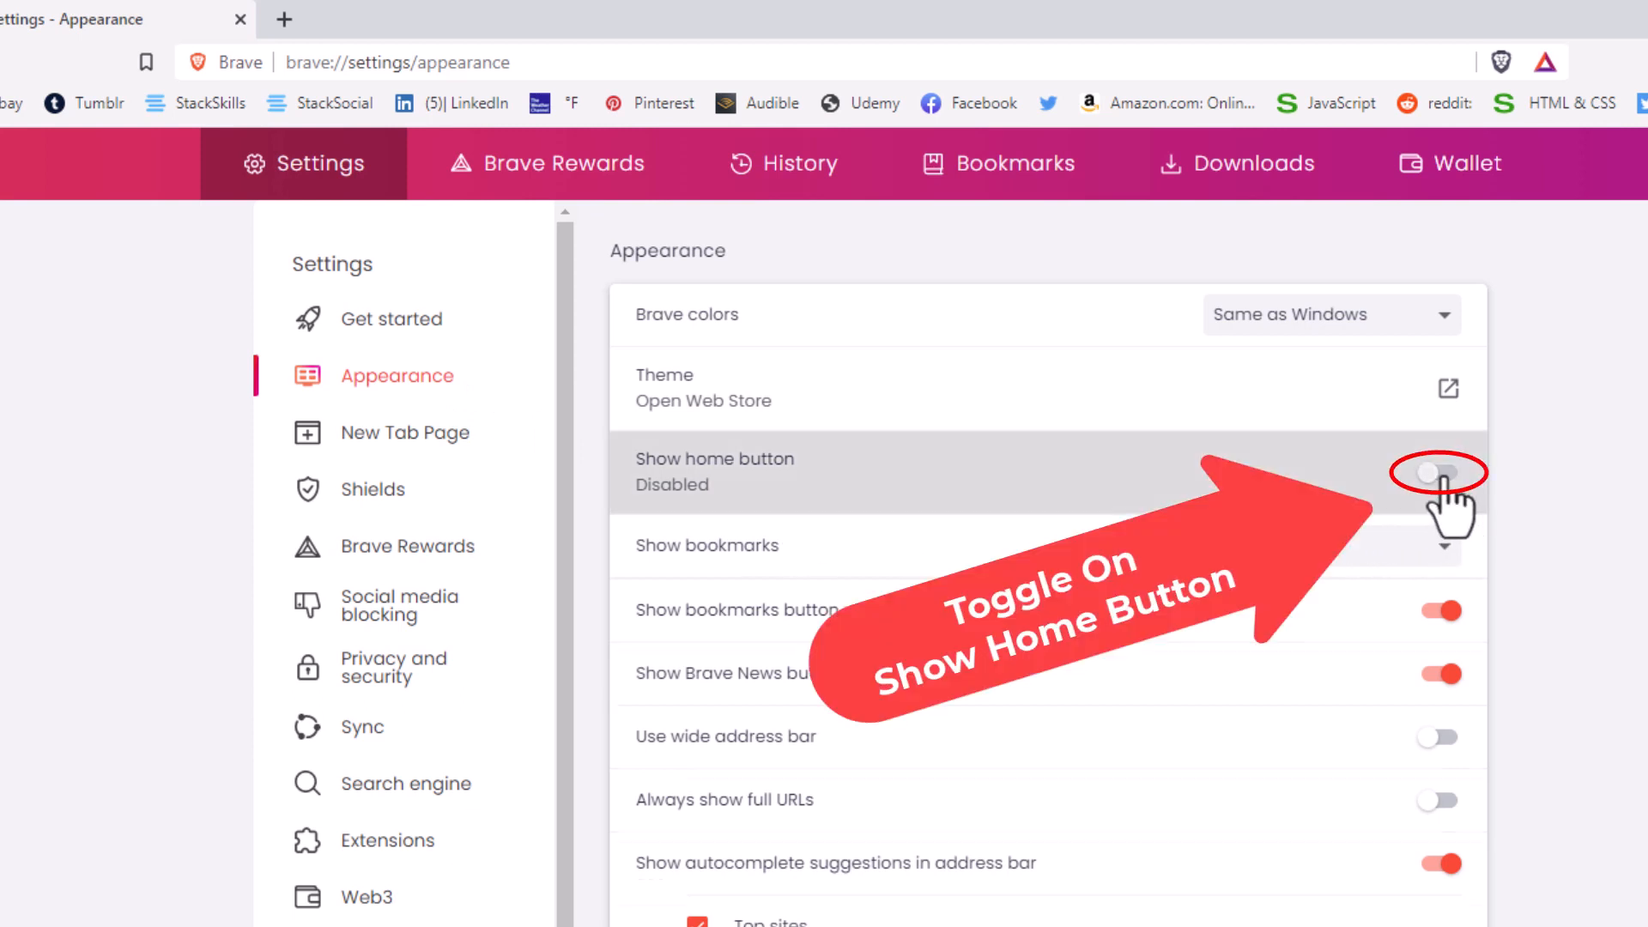
Step: Enable Show home button and choose the Enter custom web address option
{"action": "left_click", "coordinate": [1437, 472]}
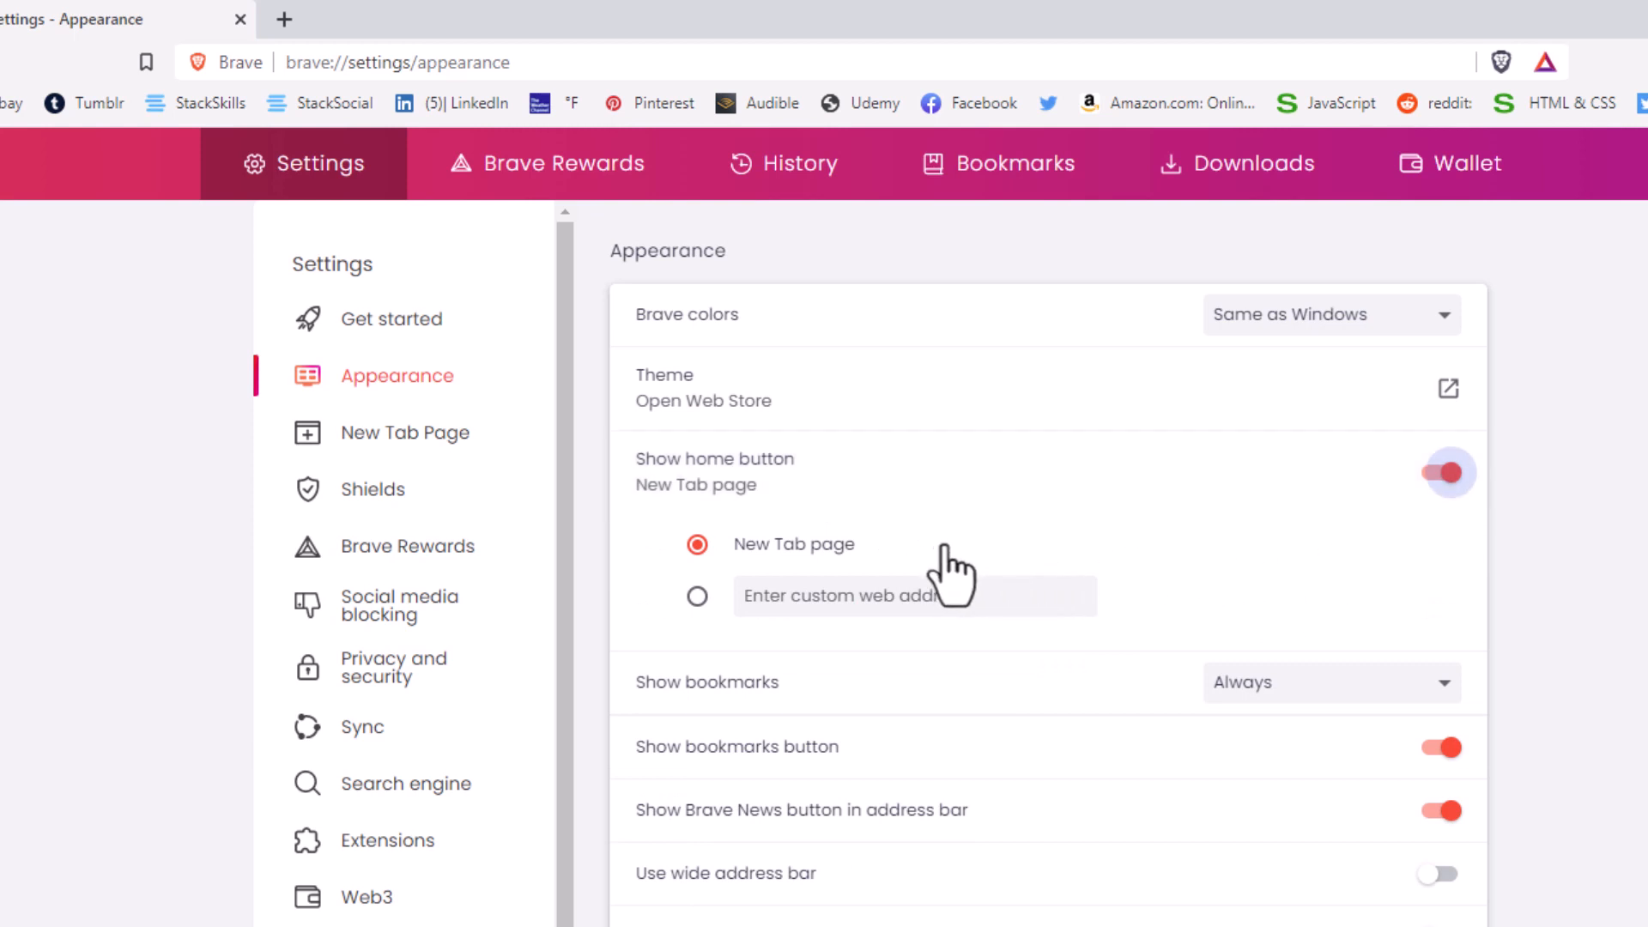
{"action": "mouse_move", "coordinate": [706, 638]}
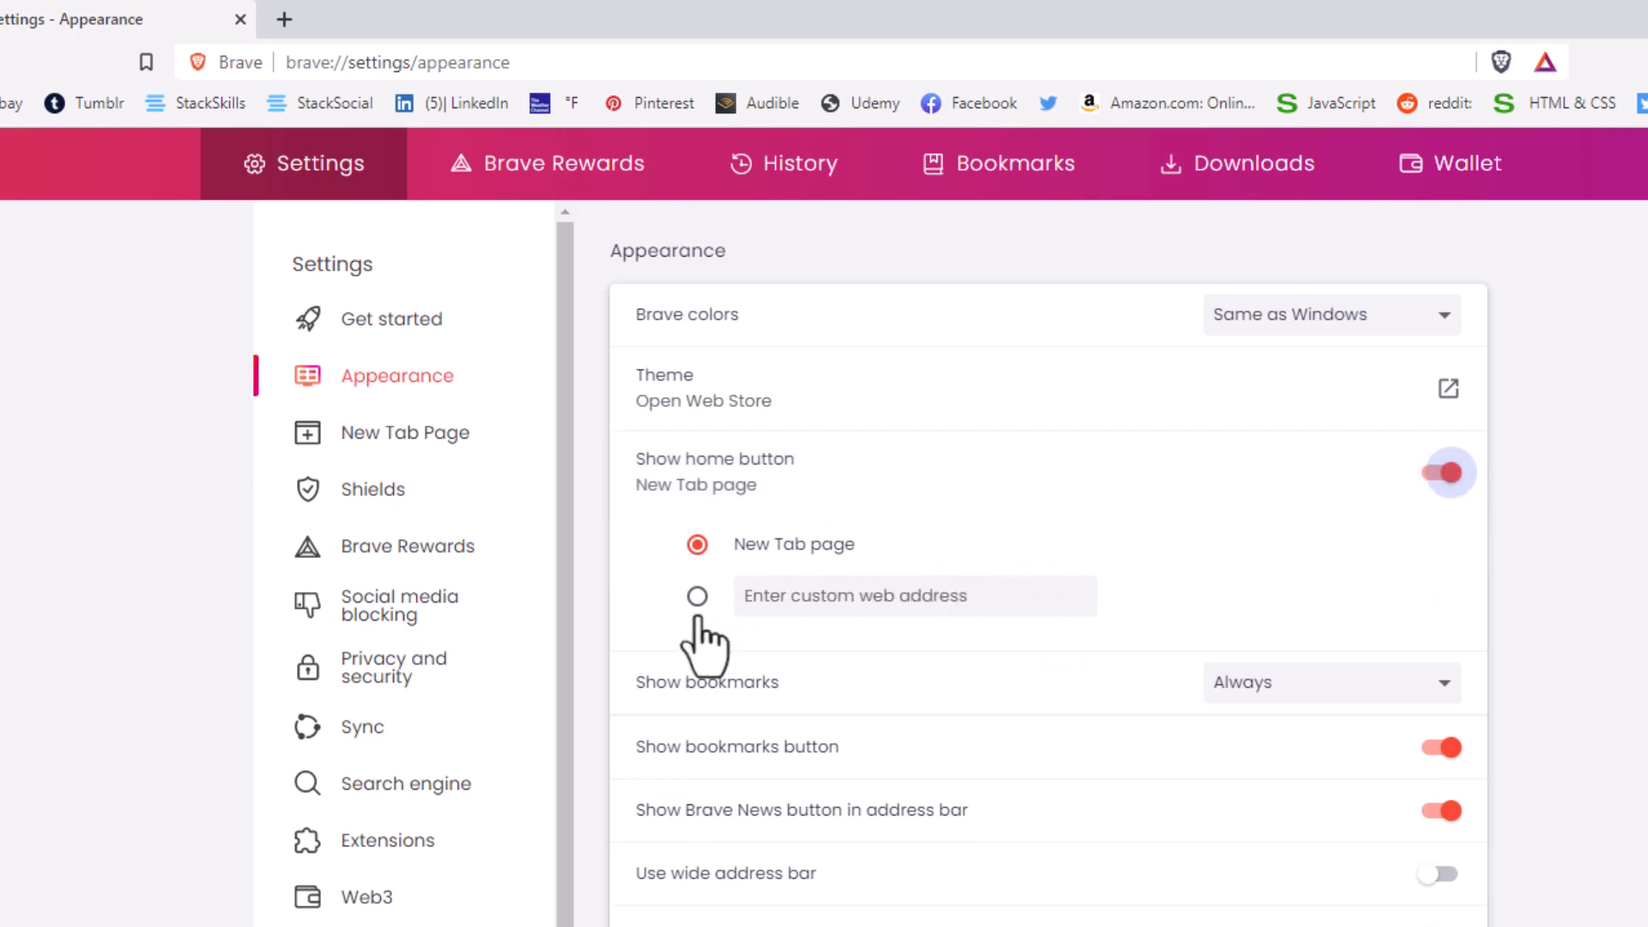
{"action": "mouse_move", "coordinate": [704, 646]}
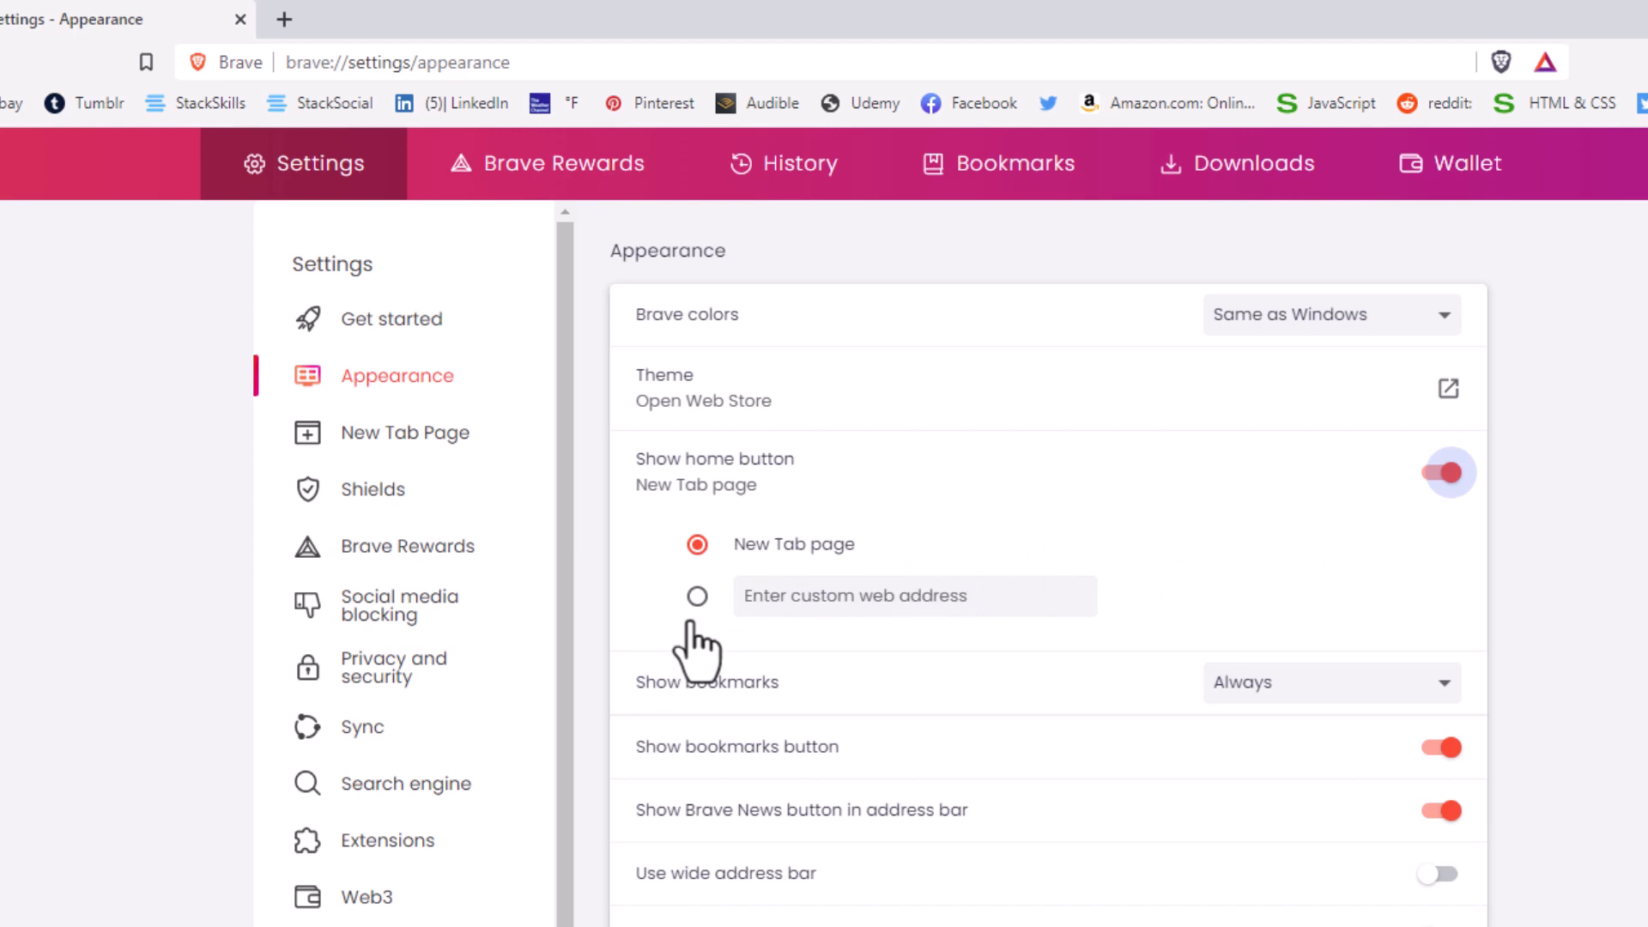
{"action": "left_click", "coordinate": [697, 594]}
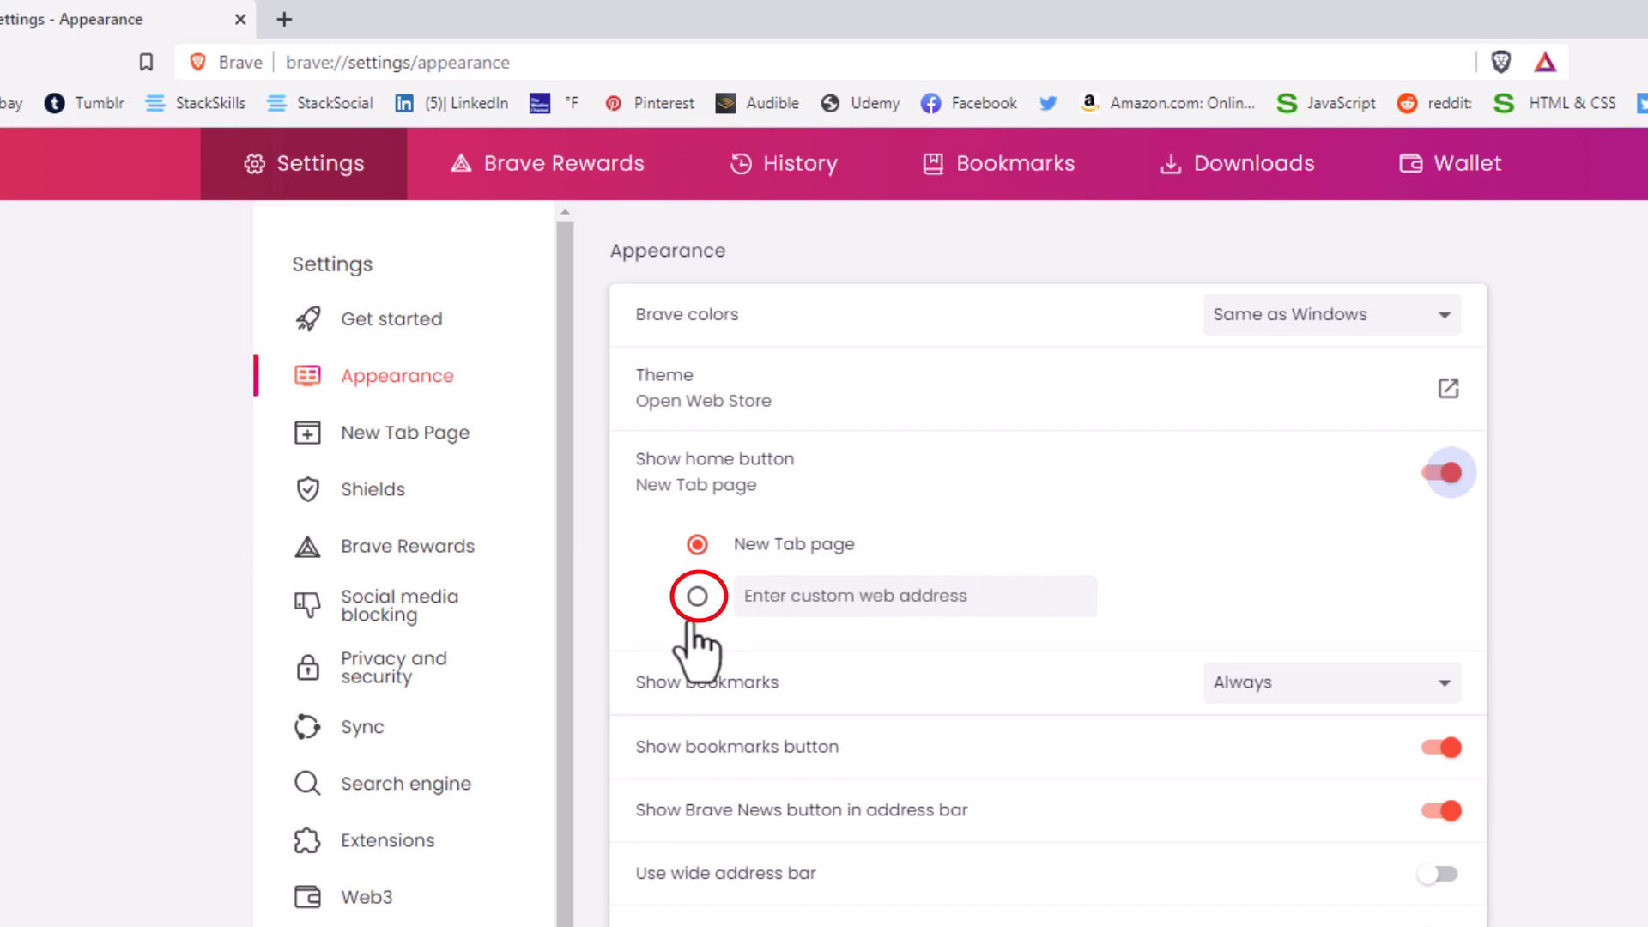
{"action": "left_click", "coordinate": [697, 596]}
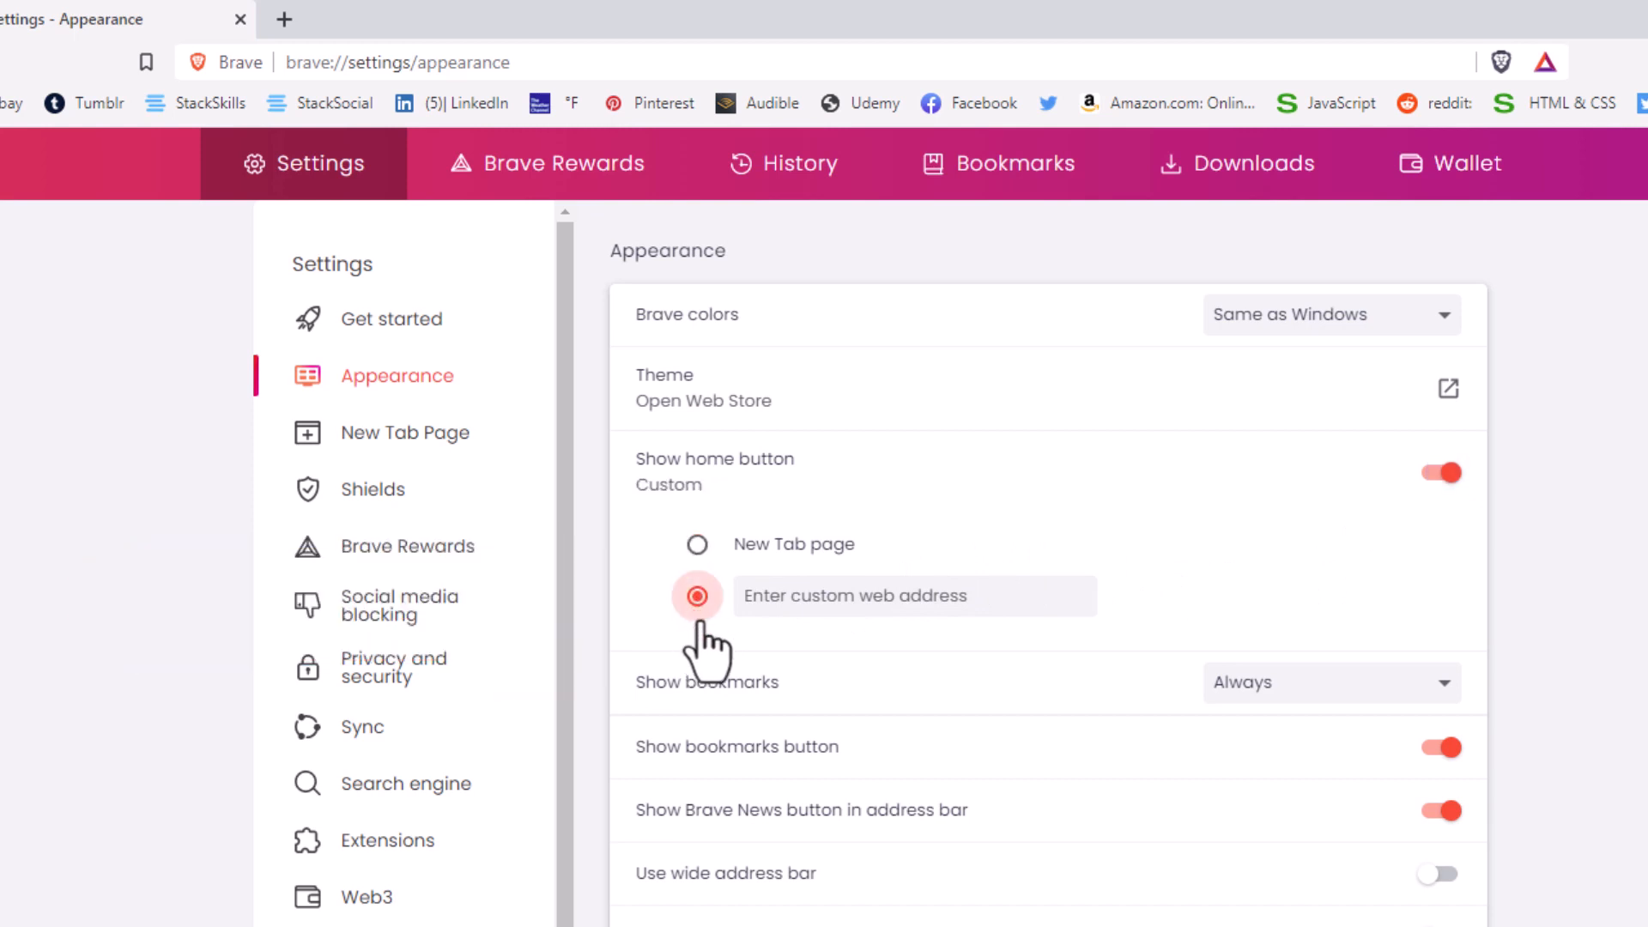
{"action": "left_click", "coordinate": [853, 595]}
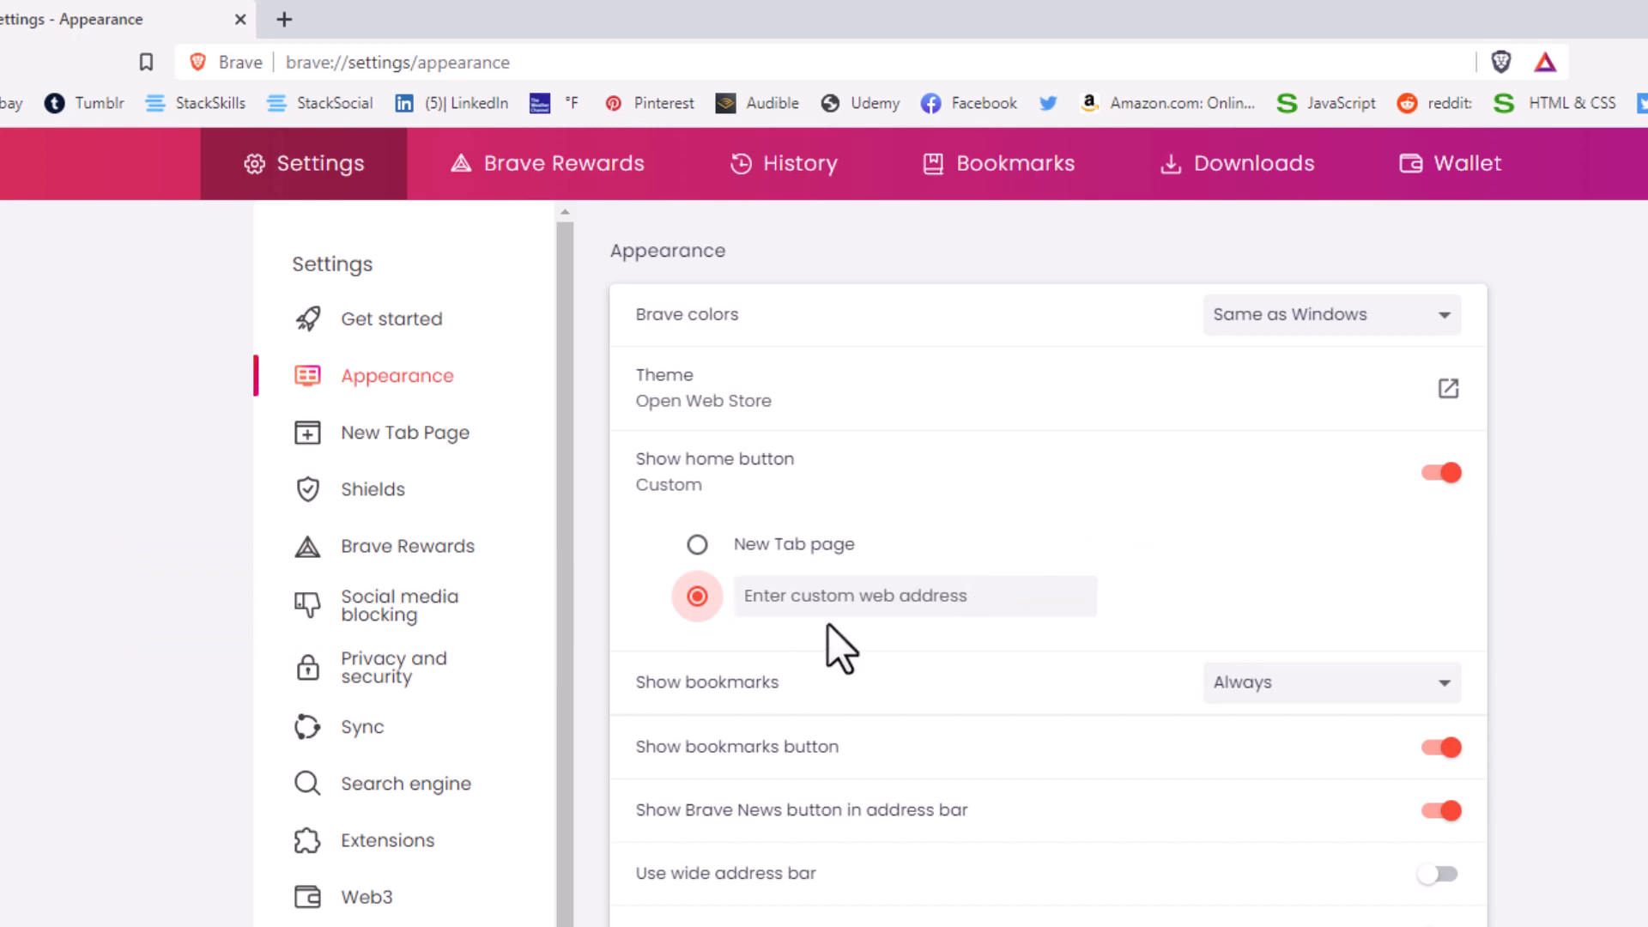
{"action": "mouse_move", "coordinate": [817, 651]}
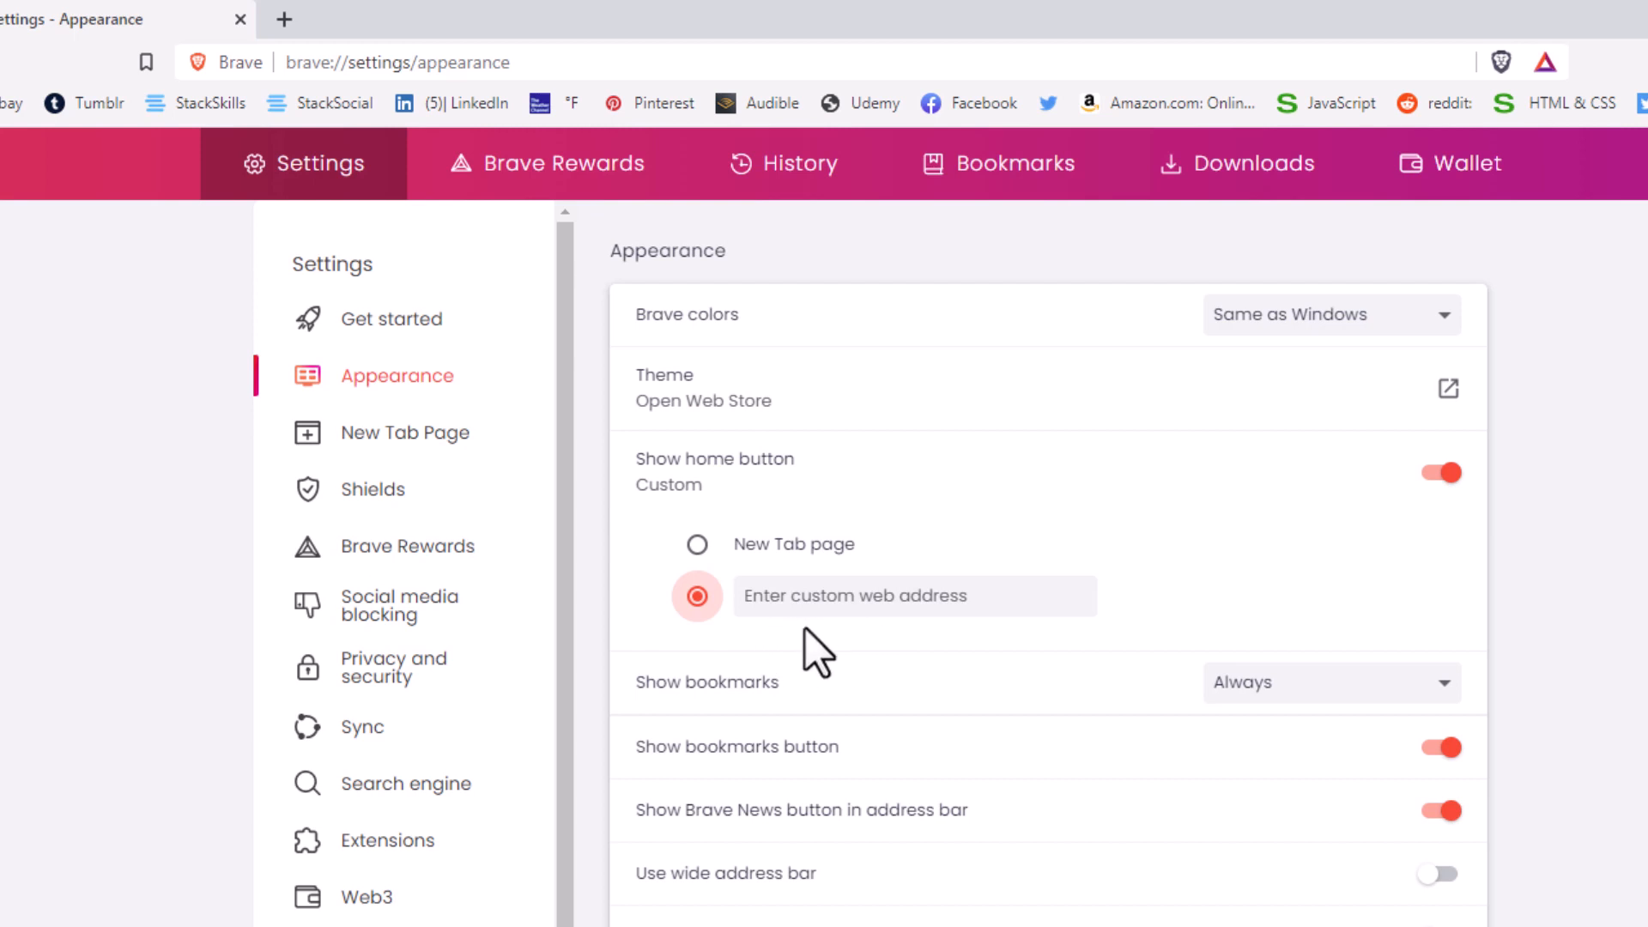
{"action": "mouse_move", "coordinate": [962, 649]}
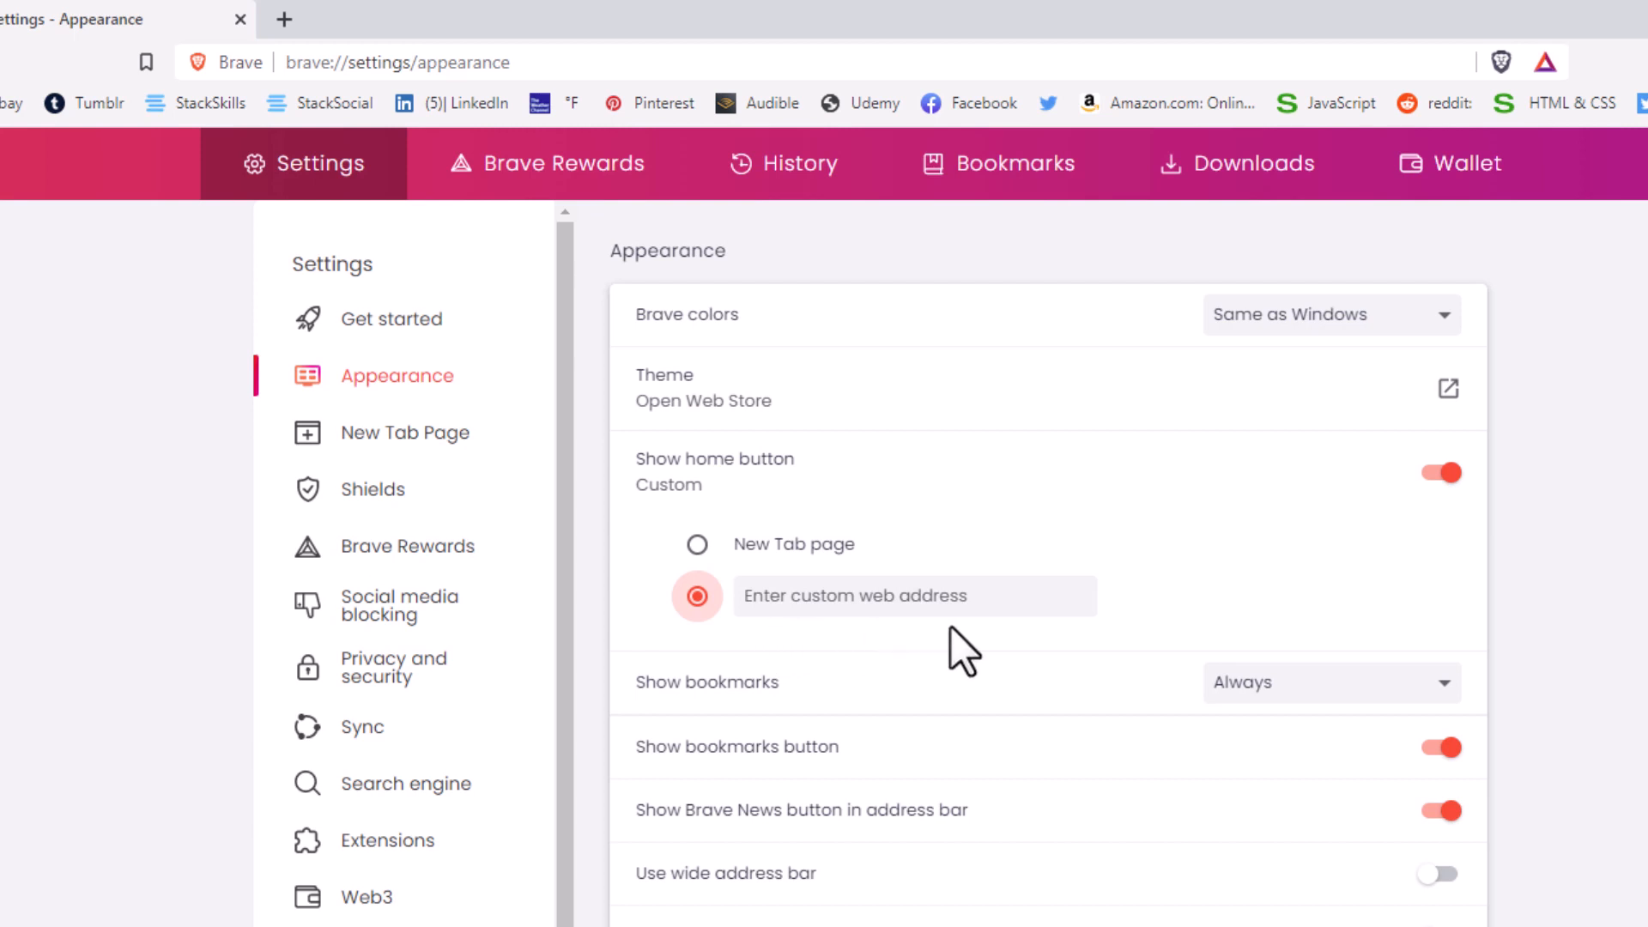
{"action": "left_click", "coordinate": [914, 596]}
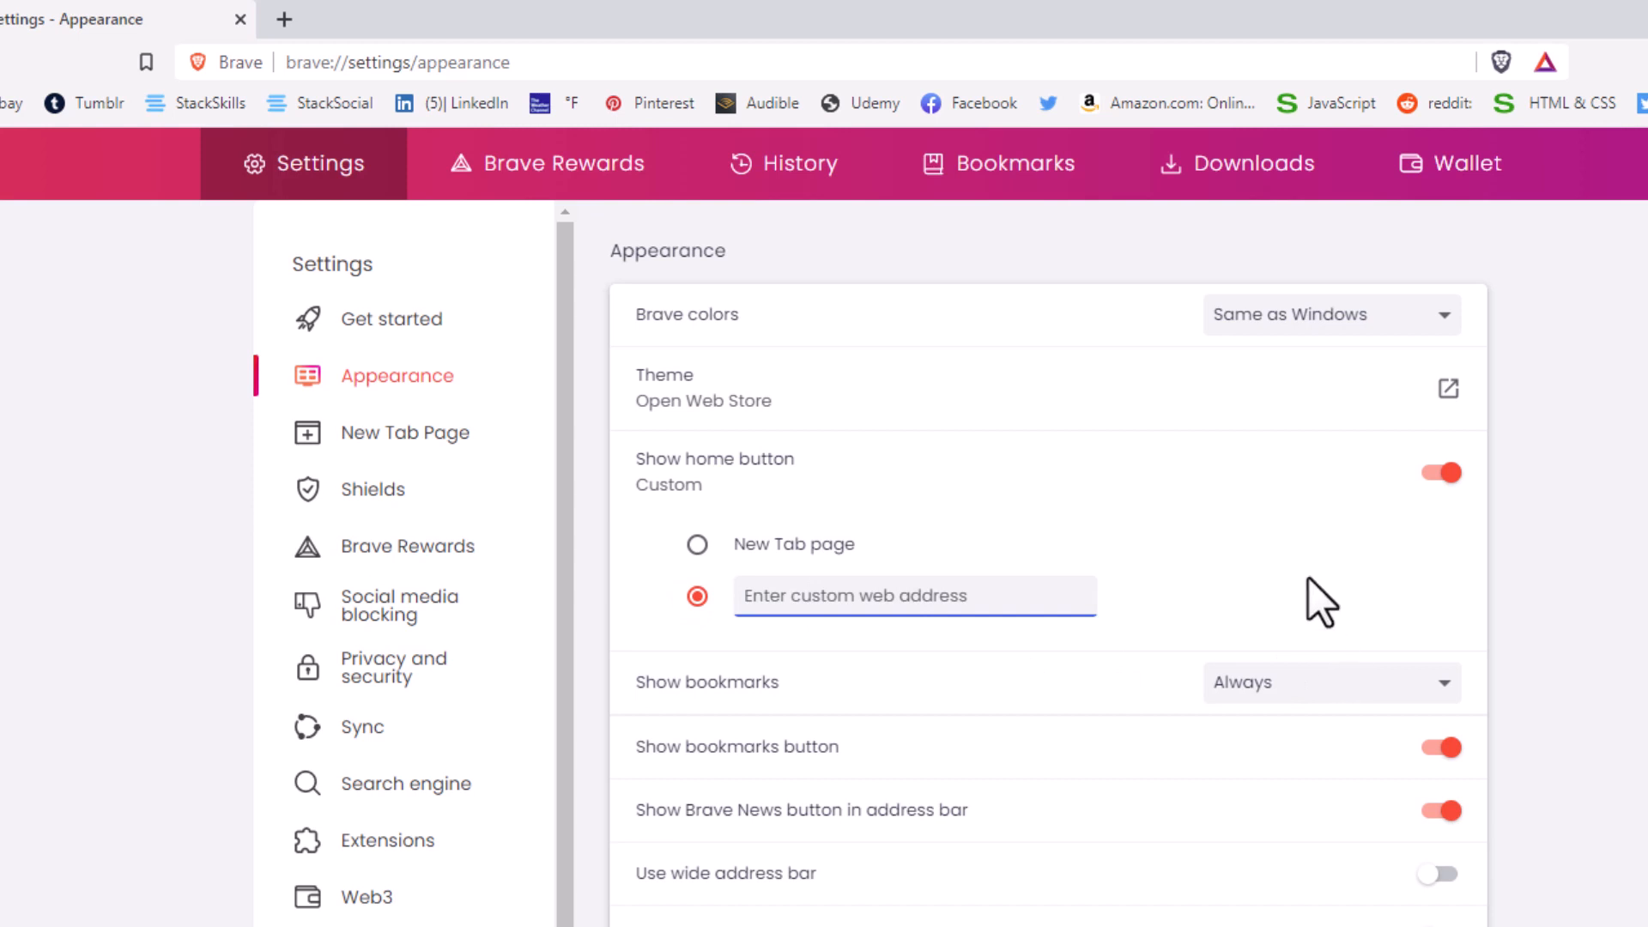
{"action": "type", "text": "https://www.google.com/"}
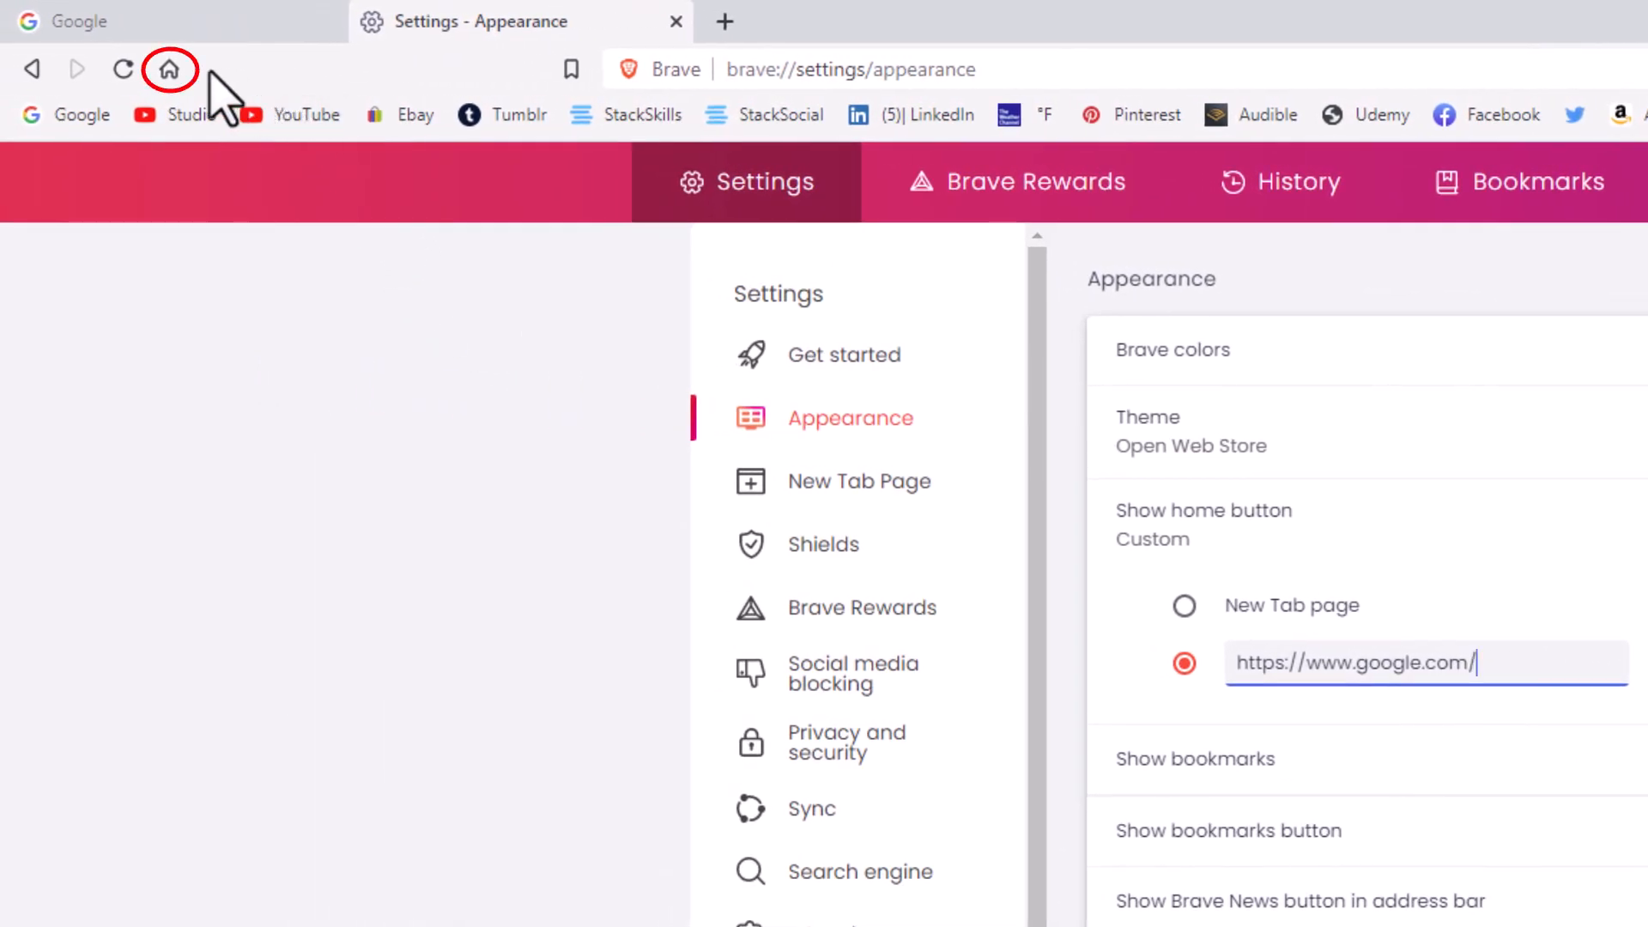
{"action": "mouse_move", "coordinate": [169, 70]}
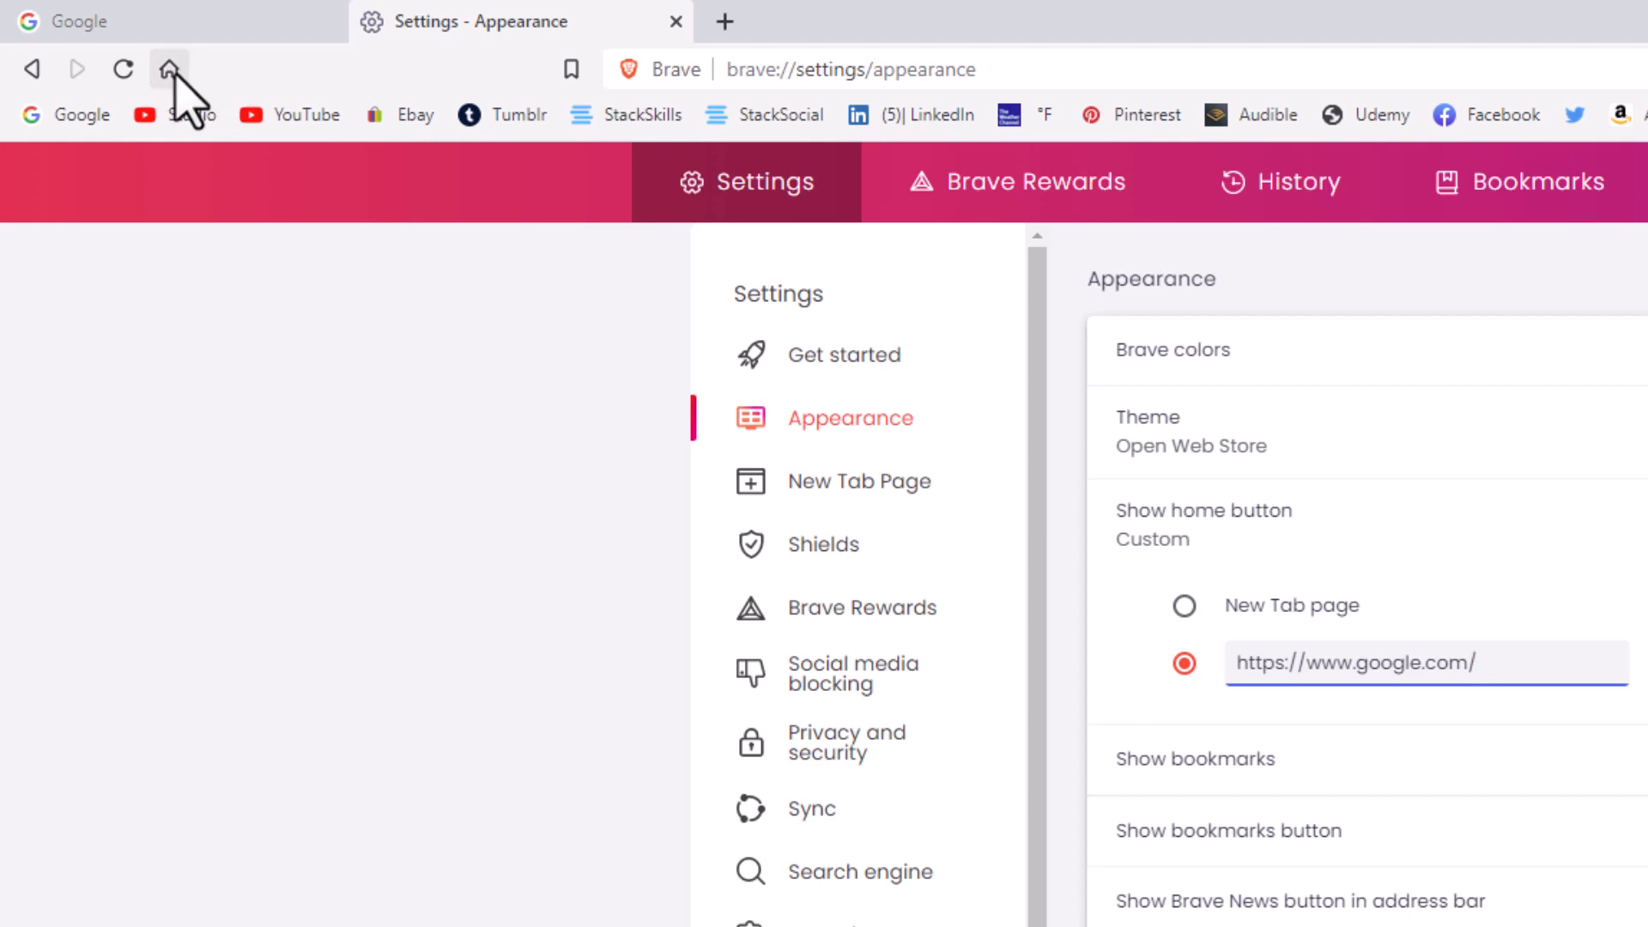
{"action": "left_click", "coordinate": [168, 70]}
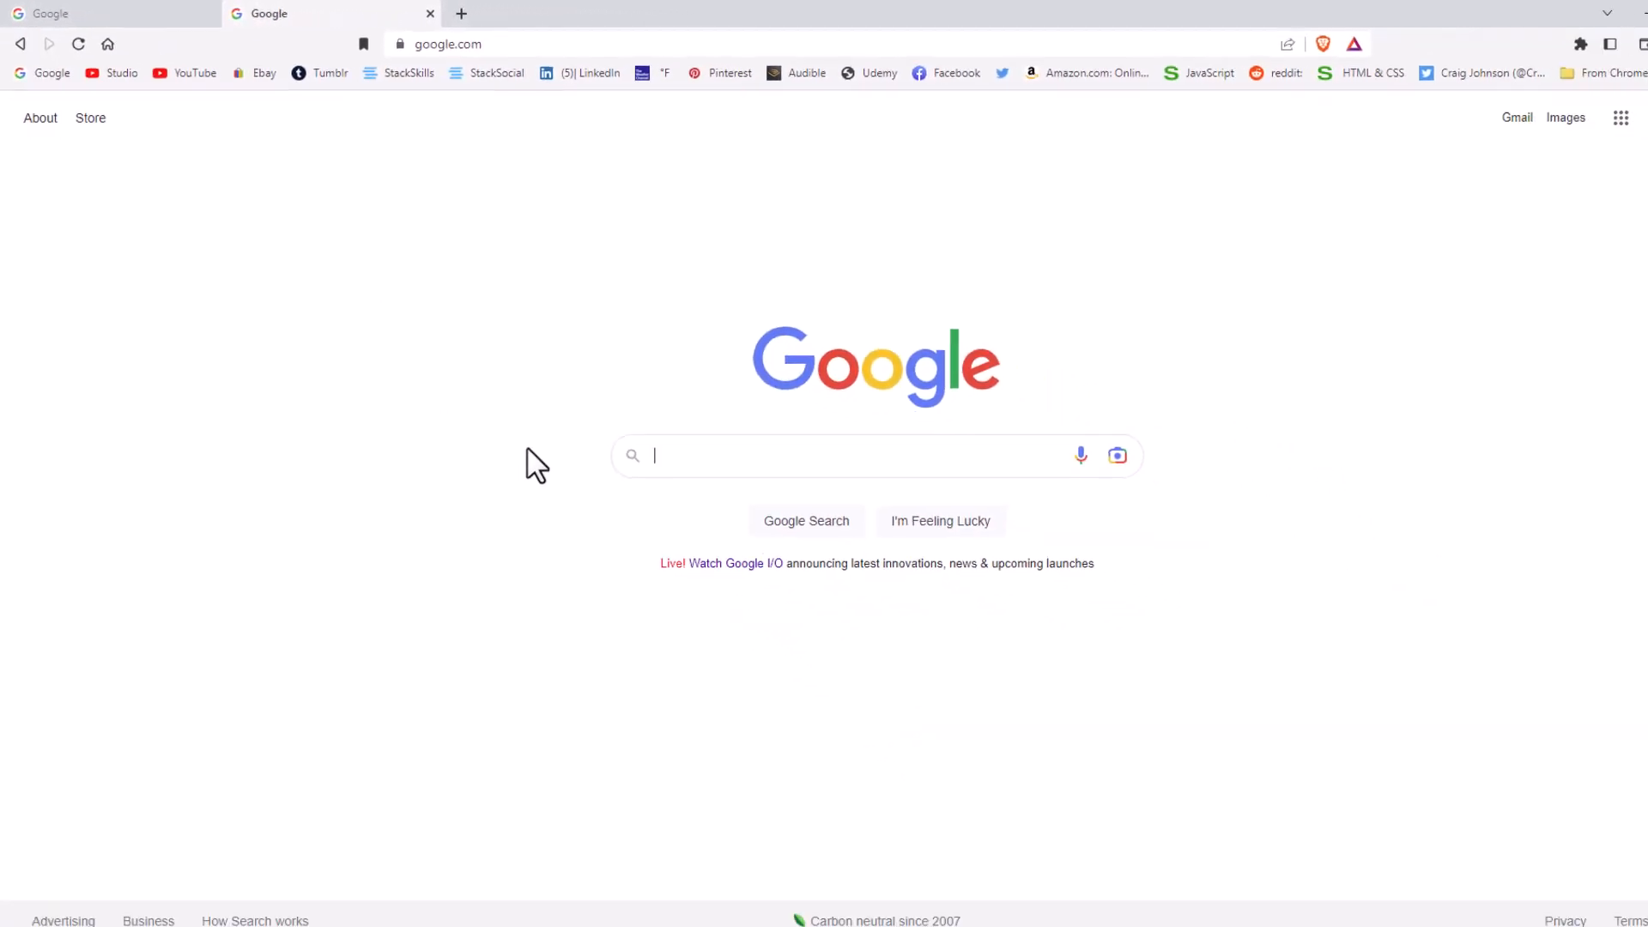